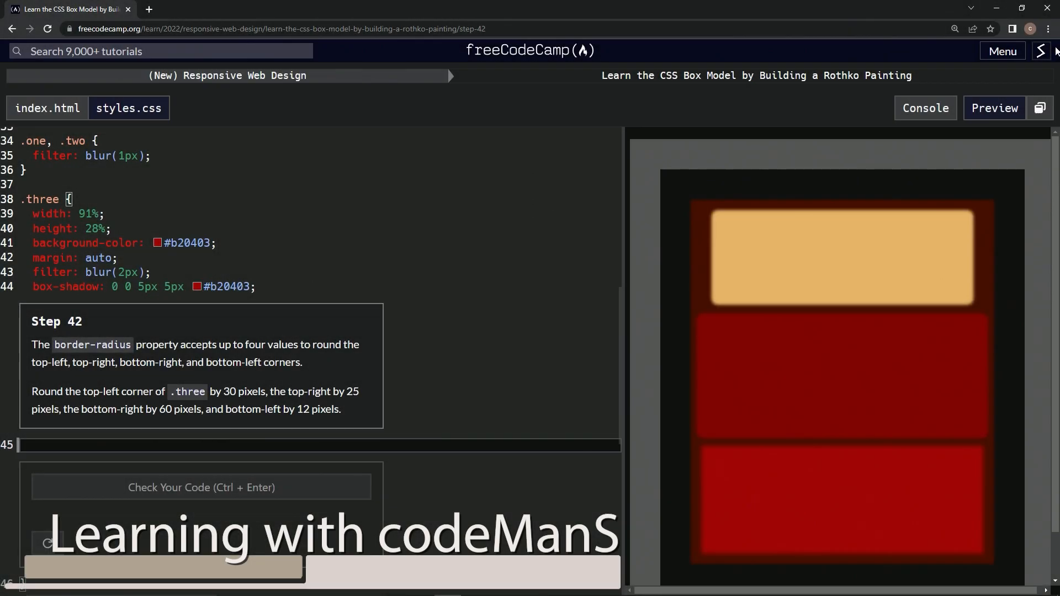
{"action": "mouse_move", "coordinate": [519, 72]}
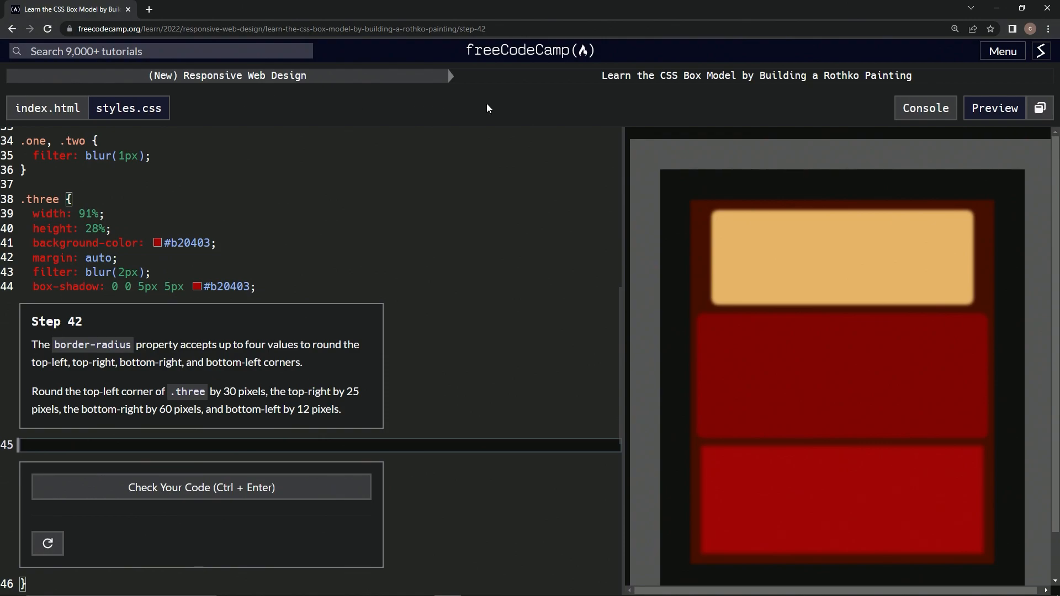
{"action": "mouse_move", "coordinate": [775, 98]}
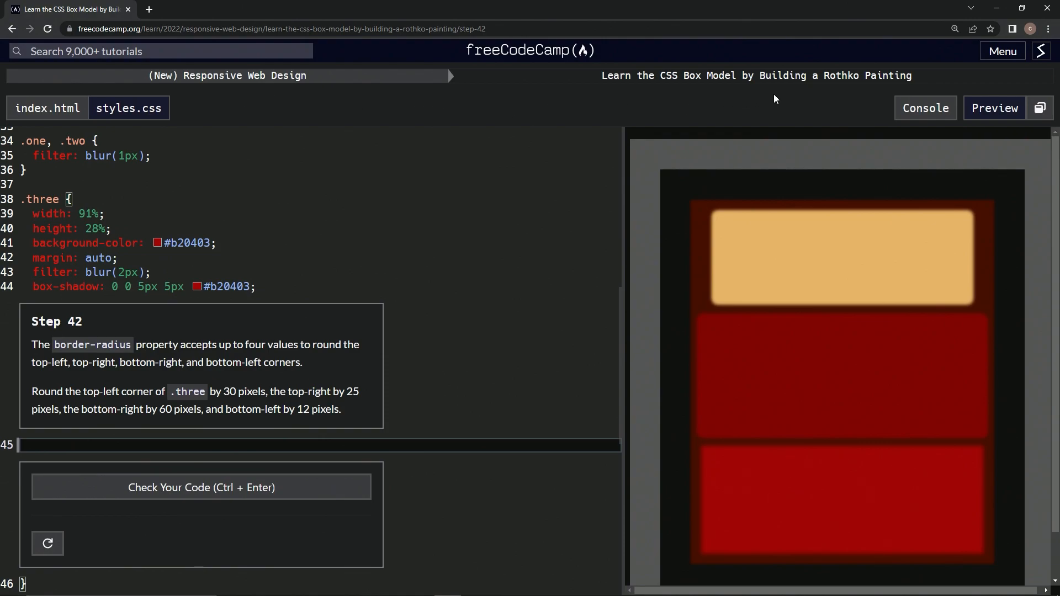
{"action": "mouse_move", "coordinate": [234, 238]}
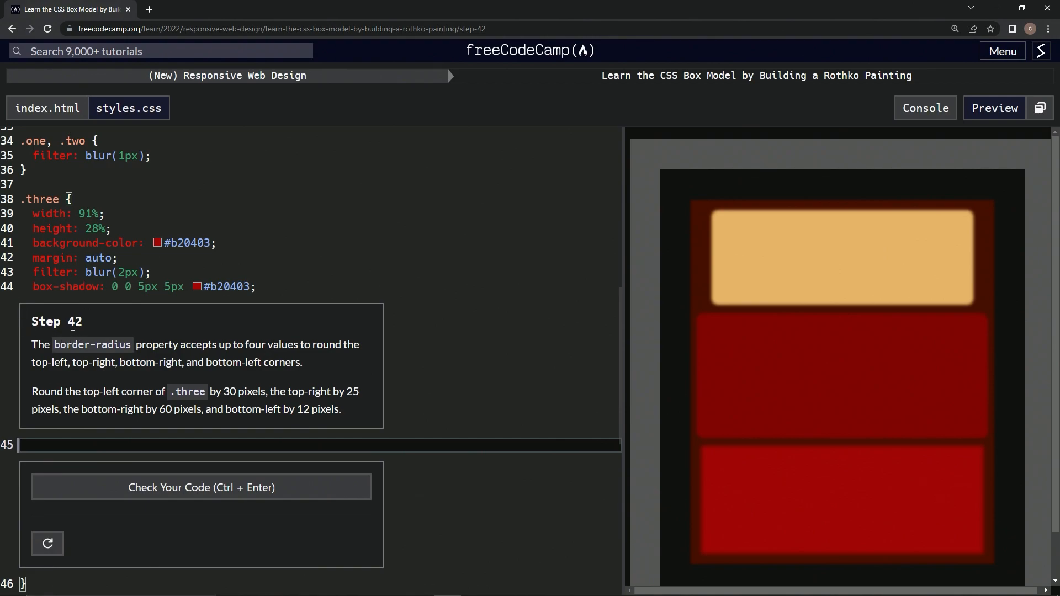
{"action": "mouse_move", "coordinate": [175, 350]}
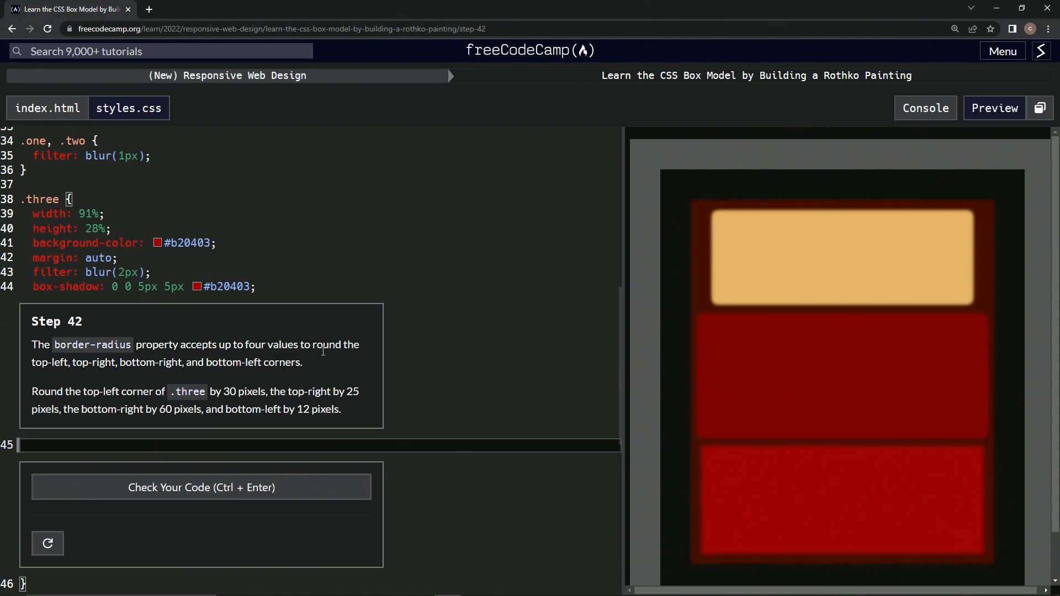
{"action": "mouse_move", "coordinate": [131, 375]}
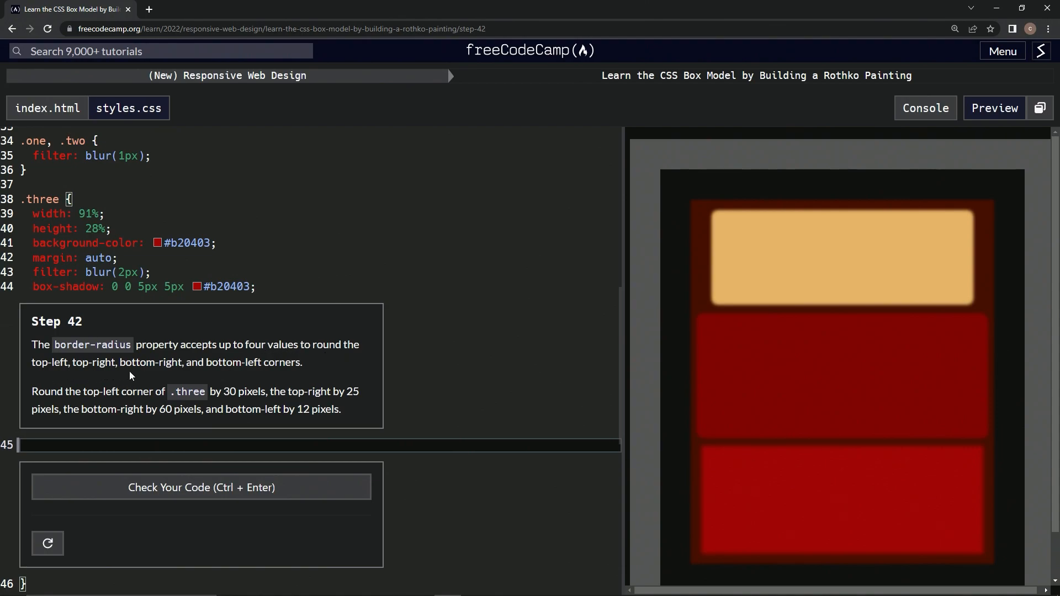
{"action": "mouse_move", "coordinate": [250, 376]}
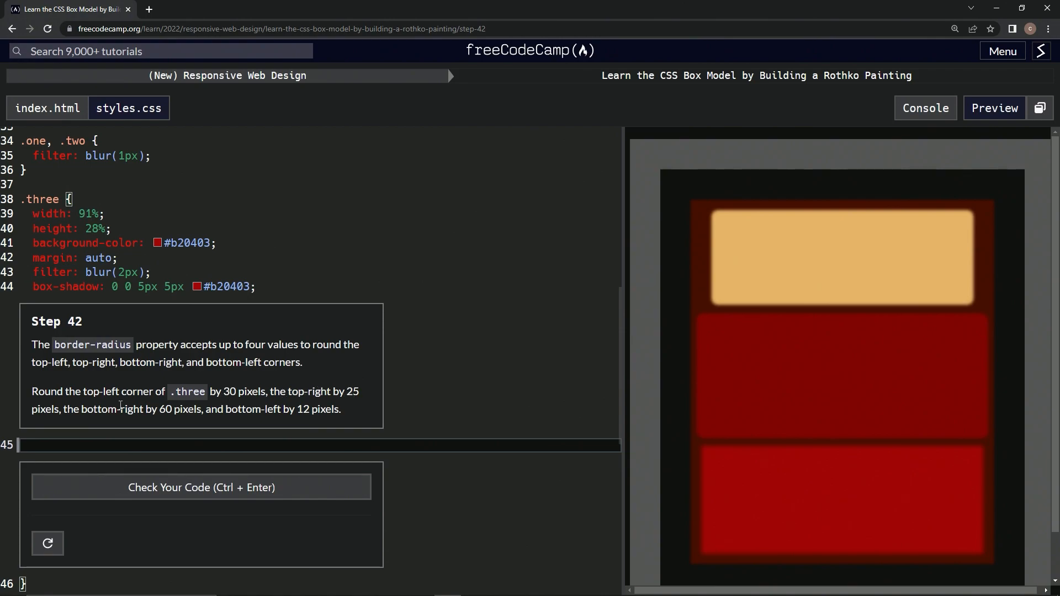
{"action": "mouse_move", "coordinate": [163, 413]}
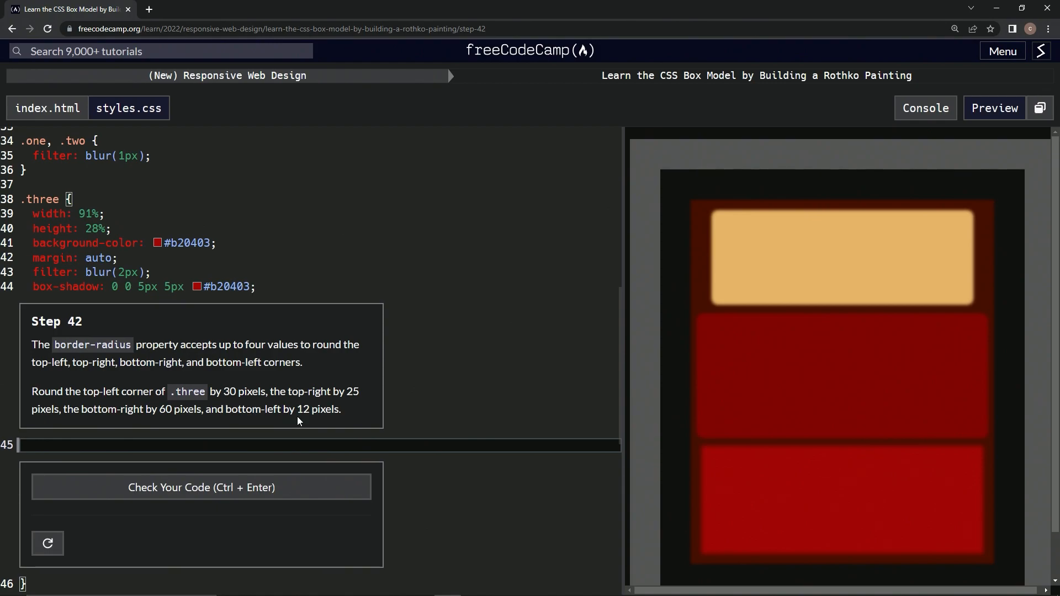
Step: Add border-radius: 30px 25px 60px 12px; on line 45 of the .three rule
{"action": "left_click", "coordinate": [236, 445]}
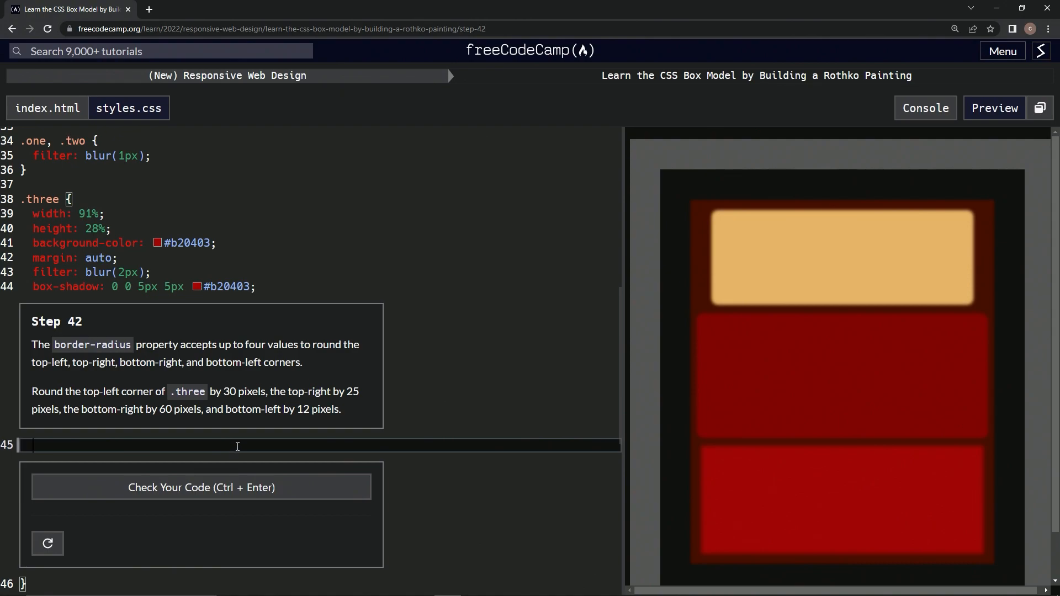
{"action": "type", "text": "border"}
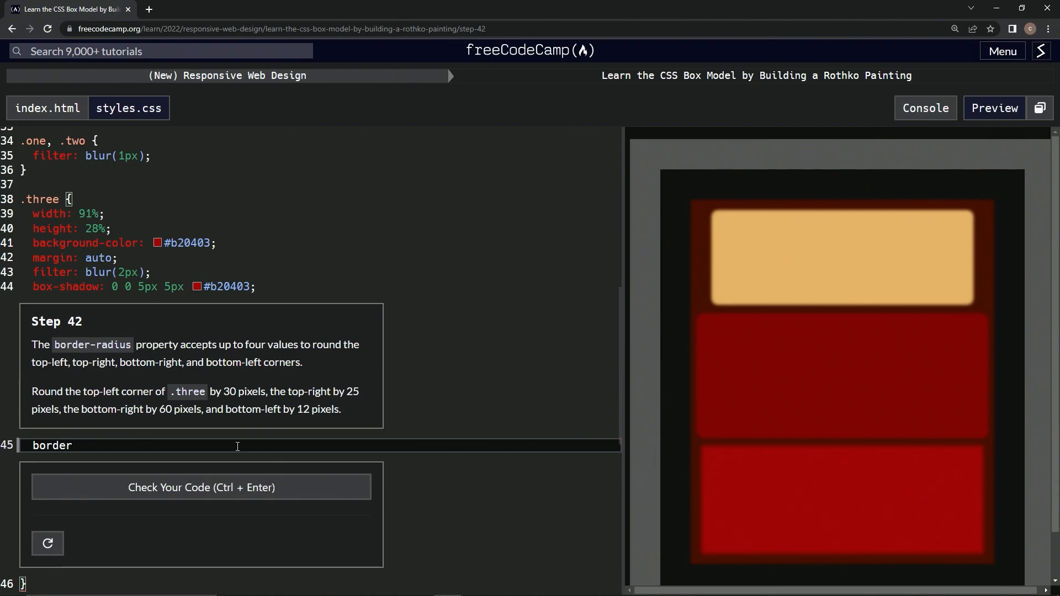
{"action": "type", "text": "-radius"}
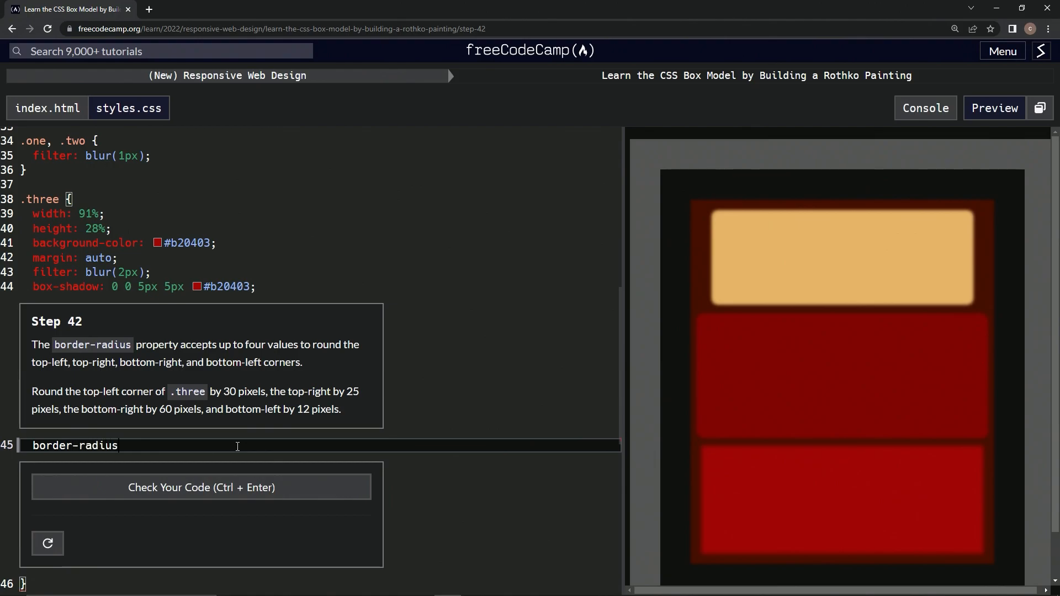
{"action": "type", "text": ":"}
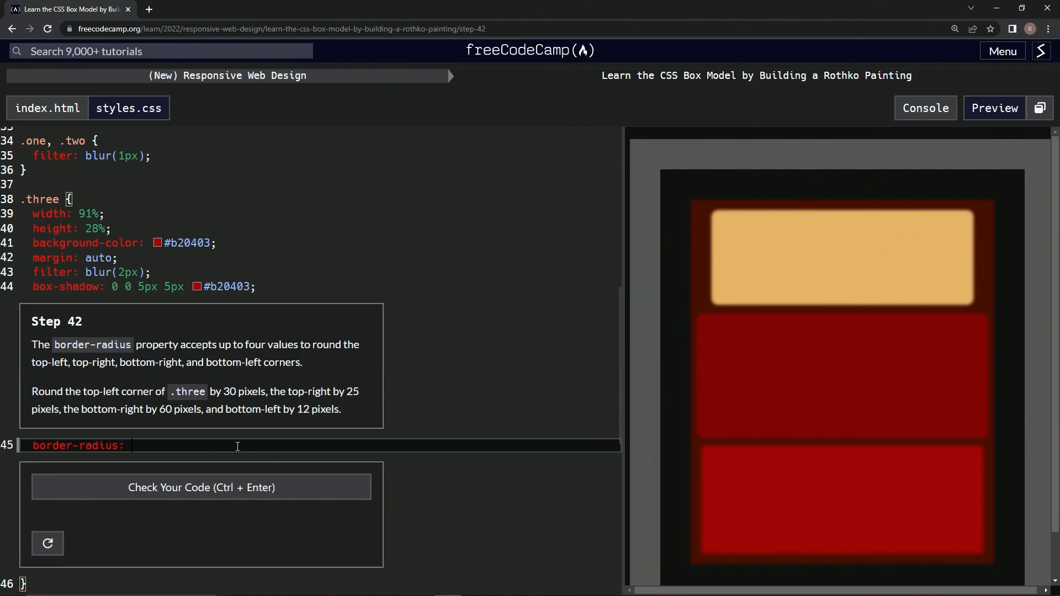
{"action": "type", "text": "30px"}
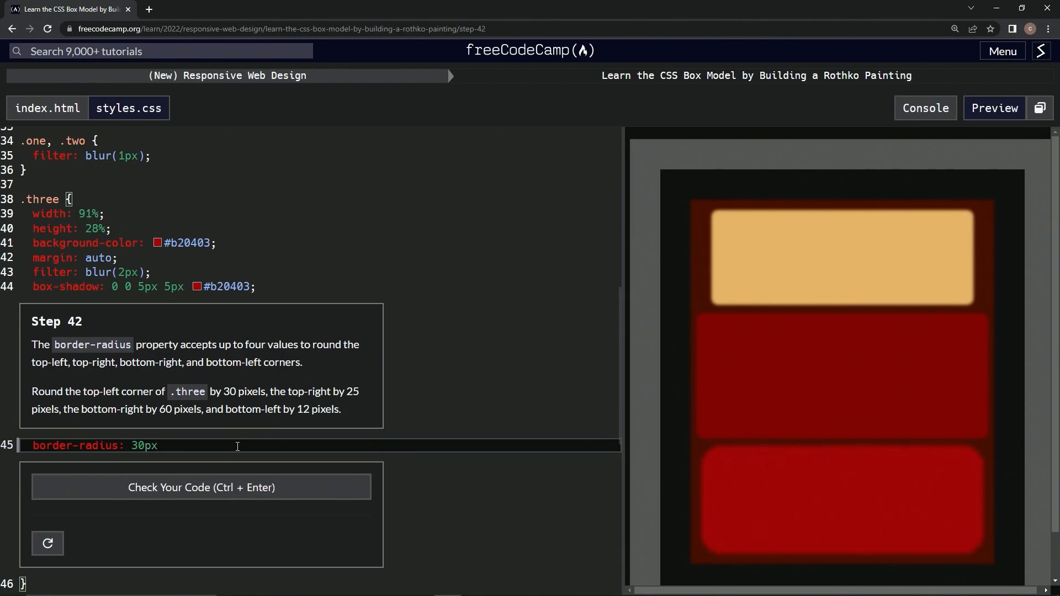
{"action": "type", "text": "25px"}
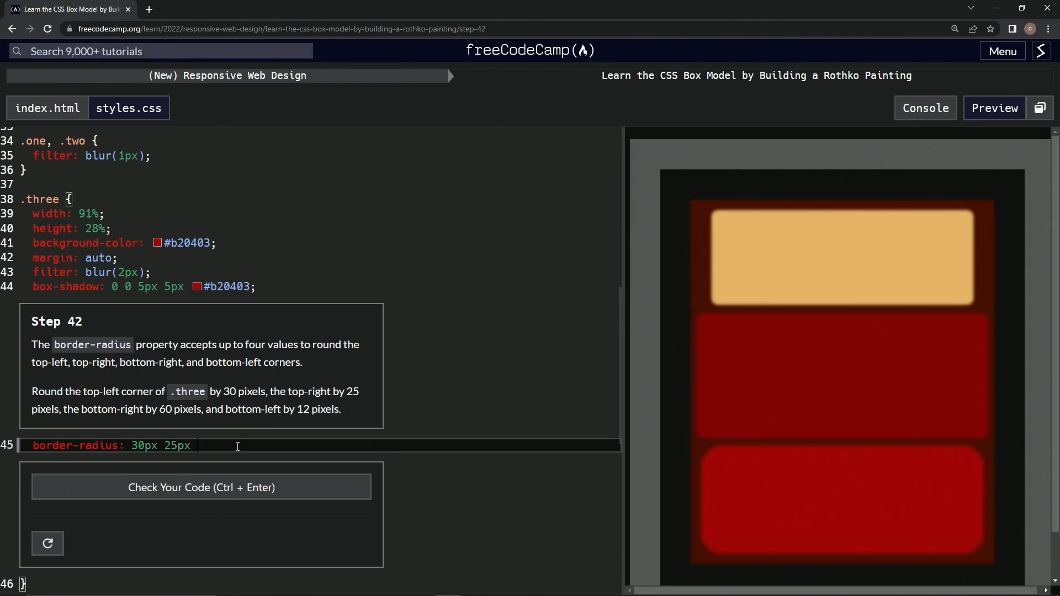
{"action": "type", "text": "60px"}
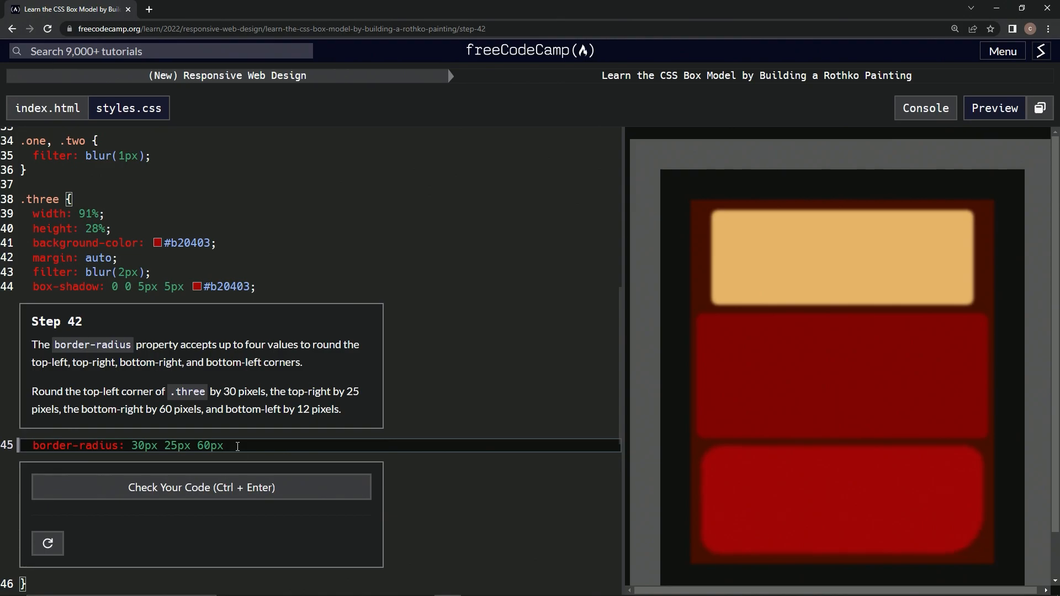
{"action": "type", "text": "12px"}
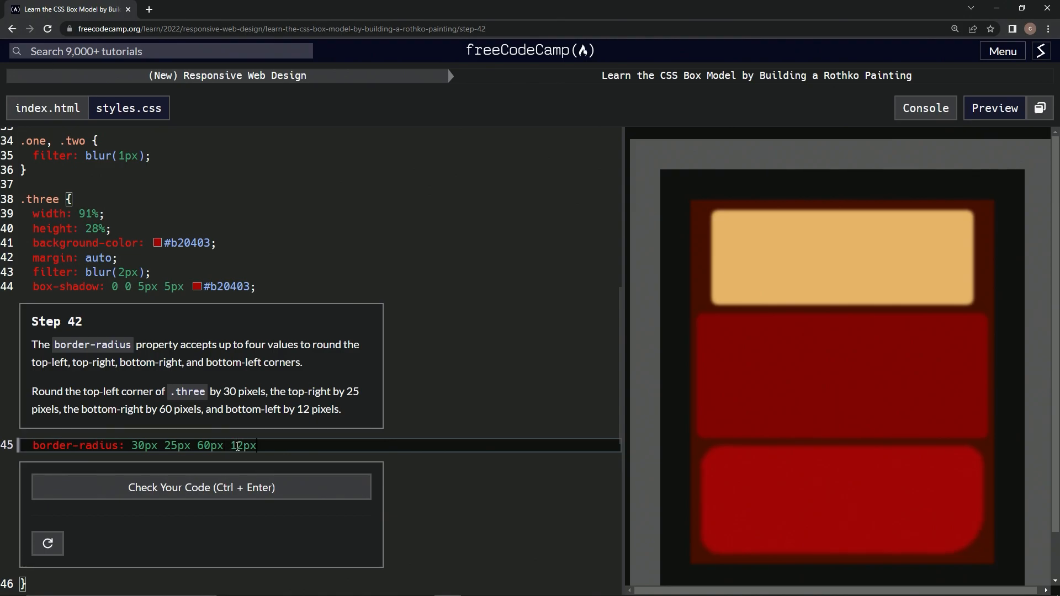
{"action": "type", "text": ";"}
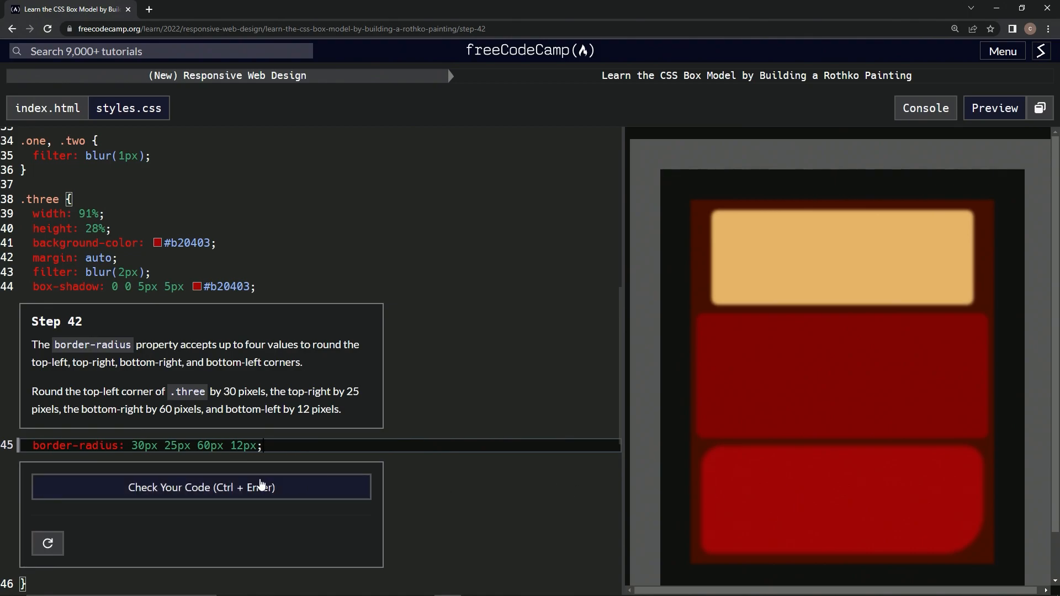
Step: Check the step 42 code, submit it and advance to step 43
{"action": "left_click", "coordinate": [199, 487]}
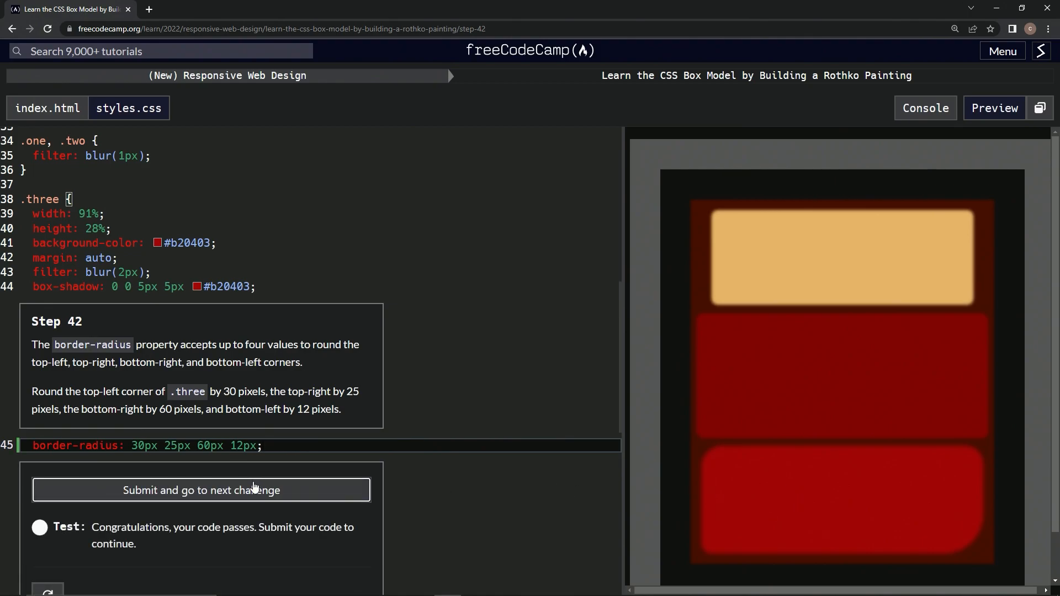
{"action": "left_click", "coordinate": [201, 490]}
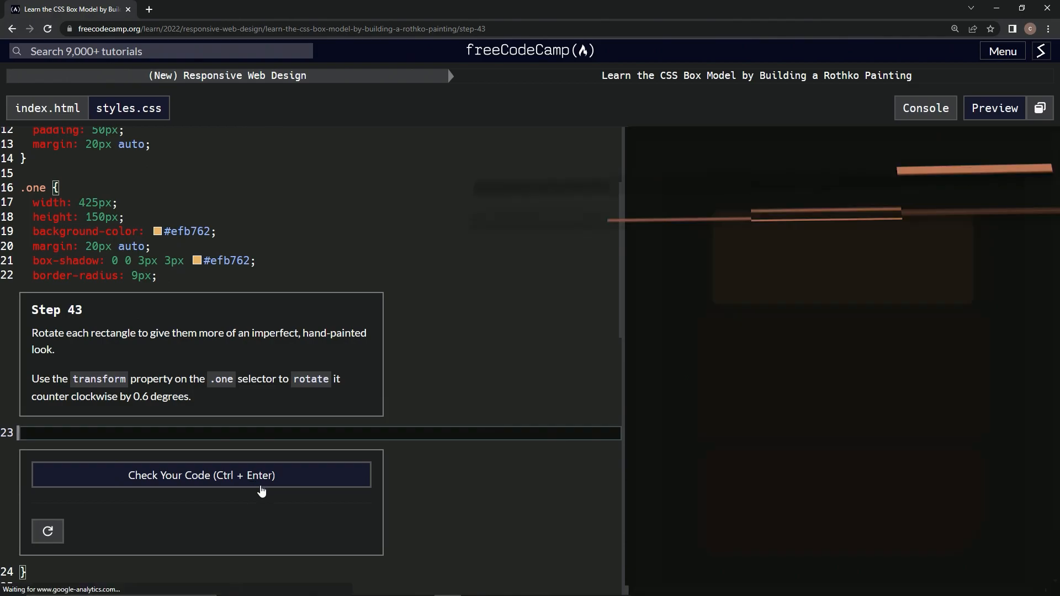